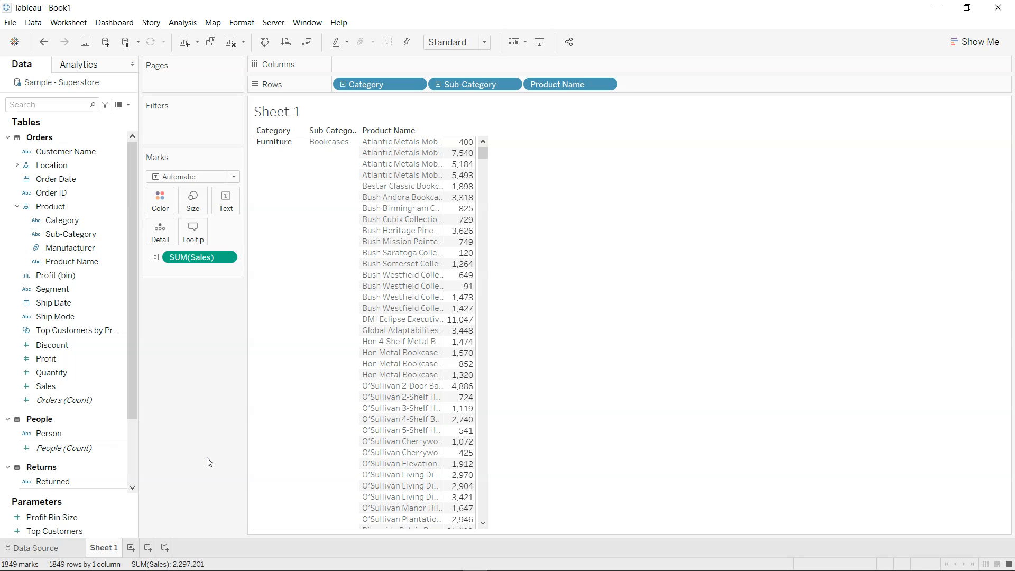
pyautogui.moveTo(373, 111)
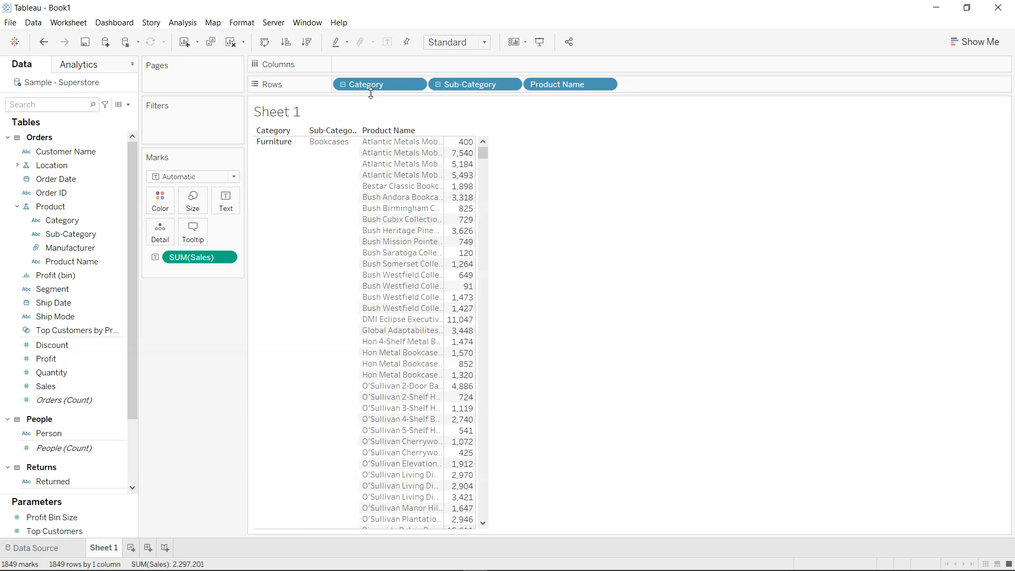
pyautogui.moveTo(475, 85)
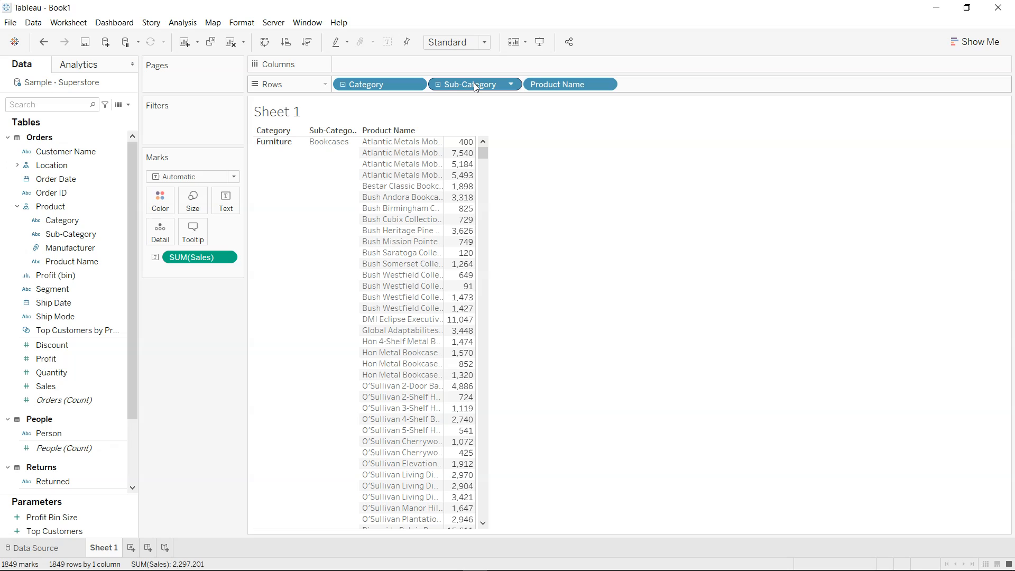
pyautogui.moveTo(569, 85)
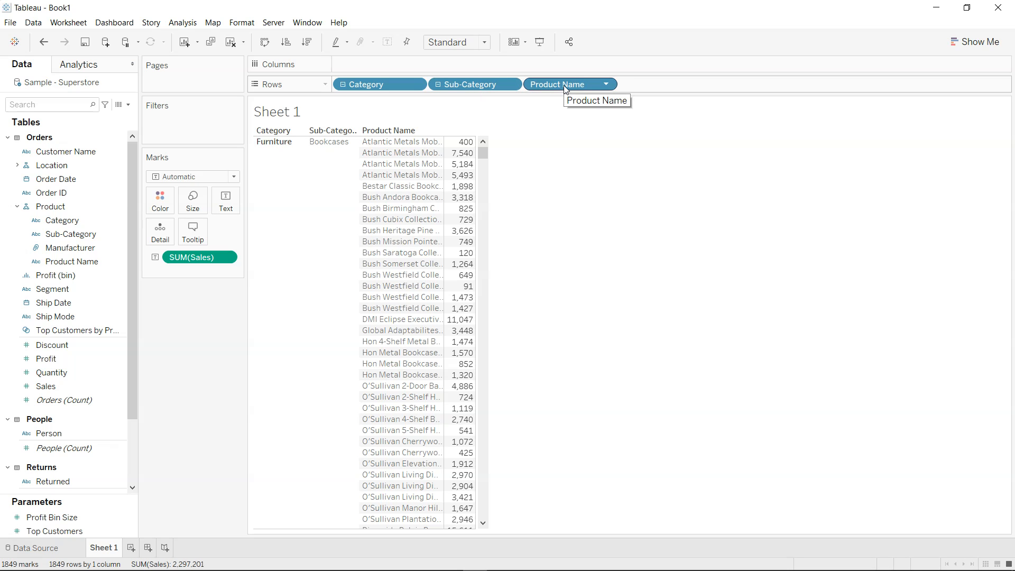
pyautogui.moveTo(529, 307)
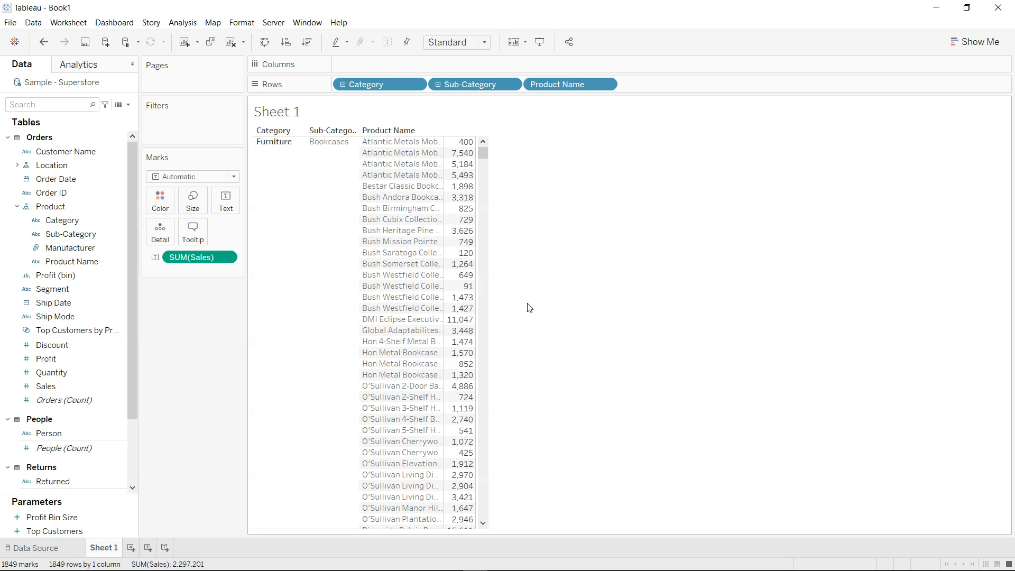
pyautogui.moveTo(492, 299)
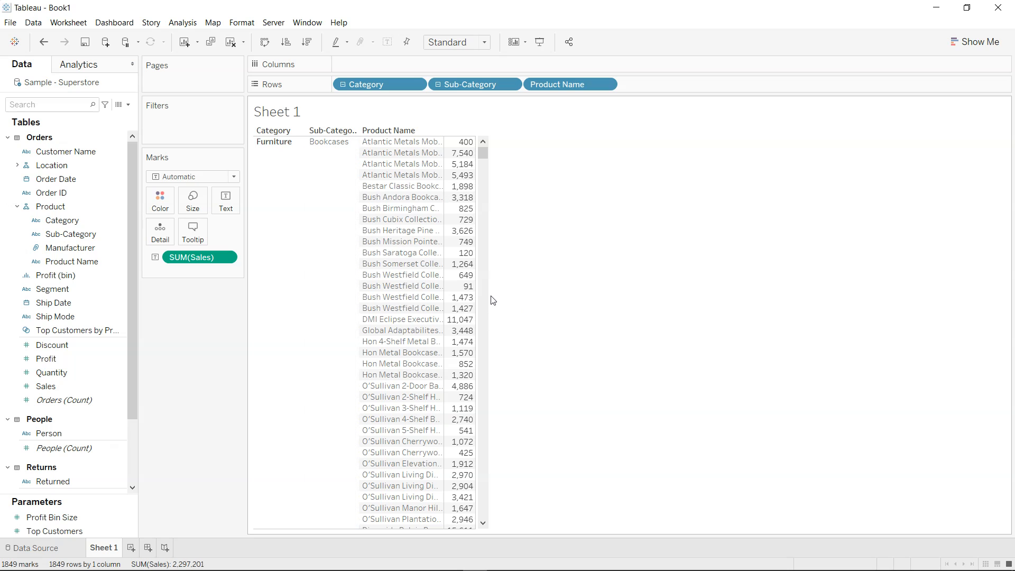
pyautogui.moveTo(634, 265)
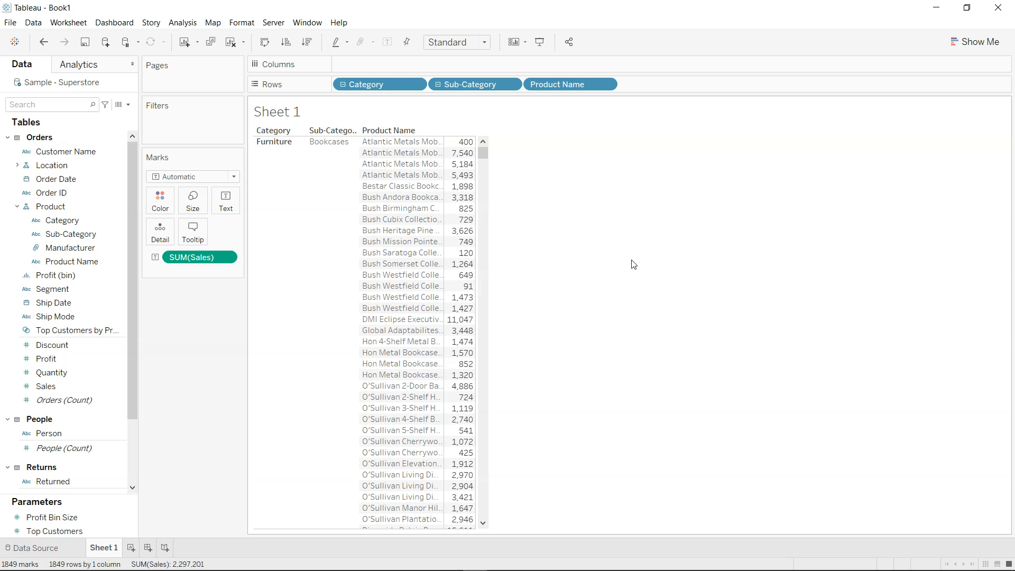
pyautogui.moveTo(400, 241)
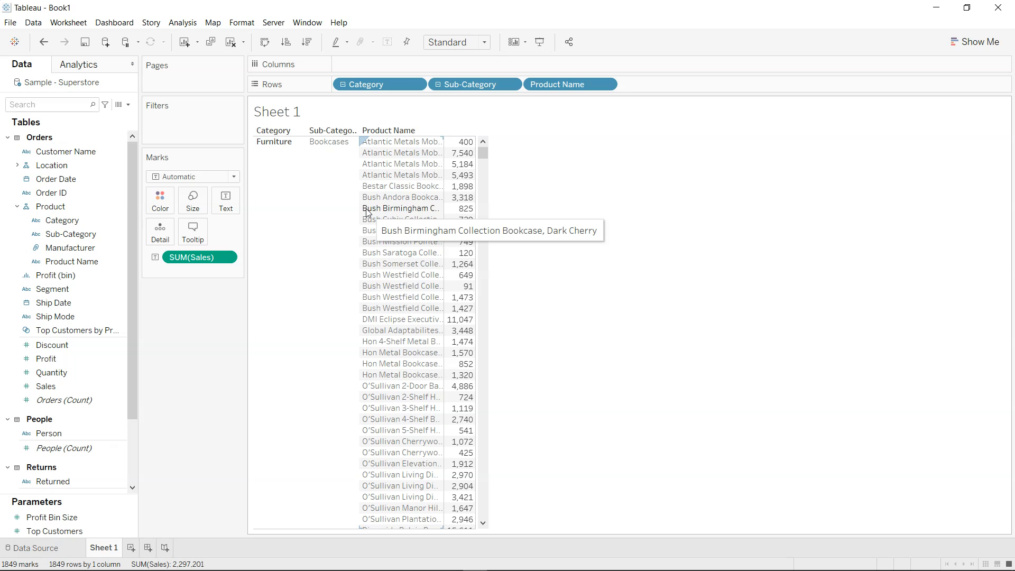
pyautogui.moveTo(186, 319)
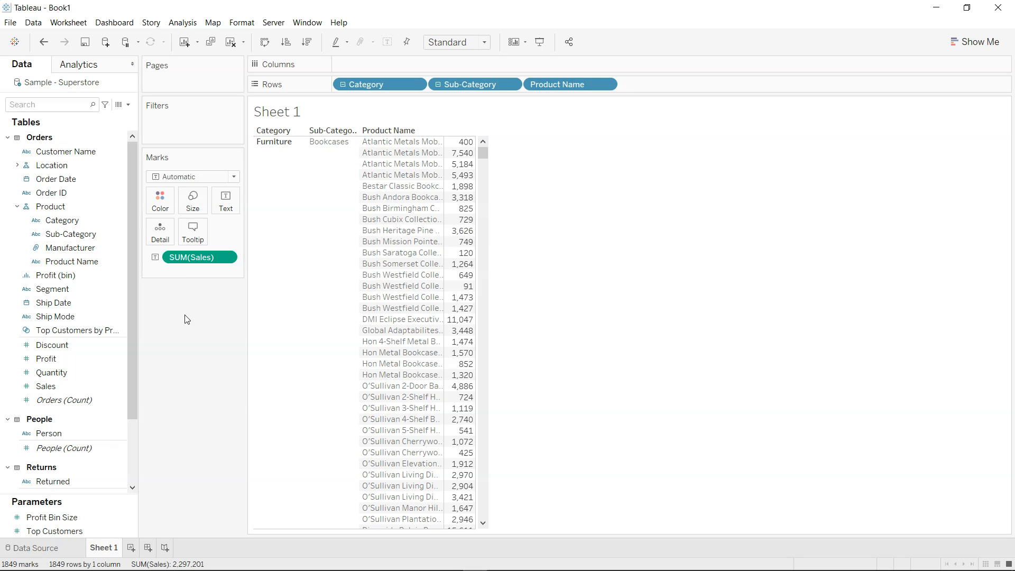
pyautogui.moveTo(134, 114)
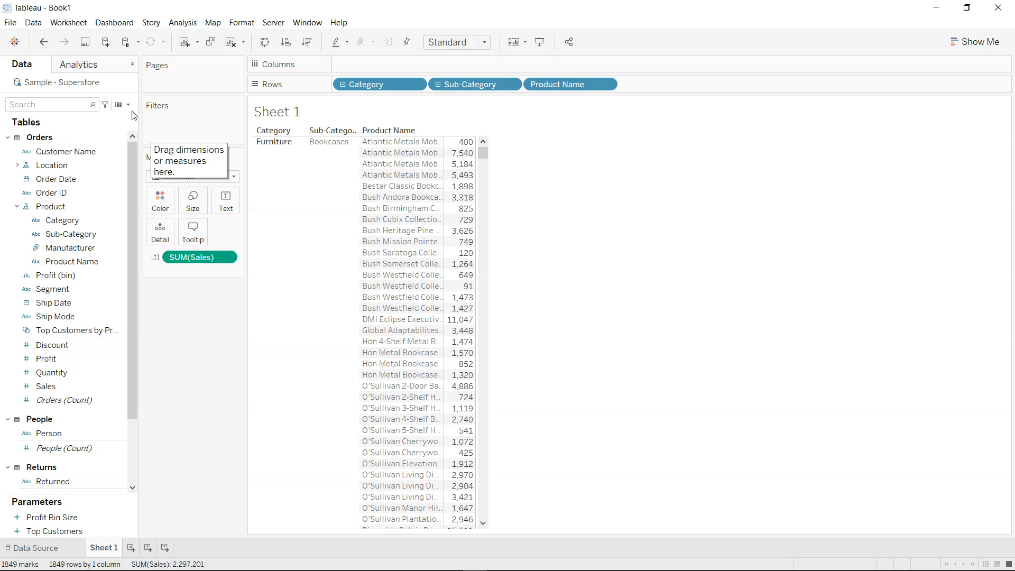
# Step: Create calculated field 'Bush Products' defined as CONTAINS([Product Name],"Bush")
pyautogui.click(129, 104)
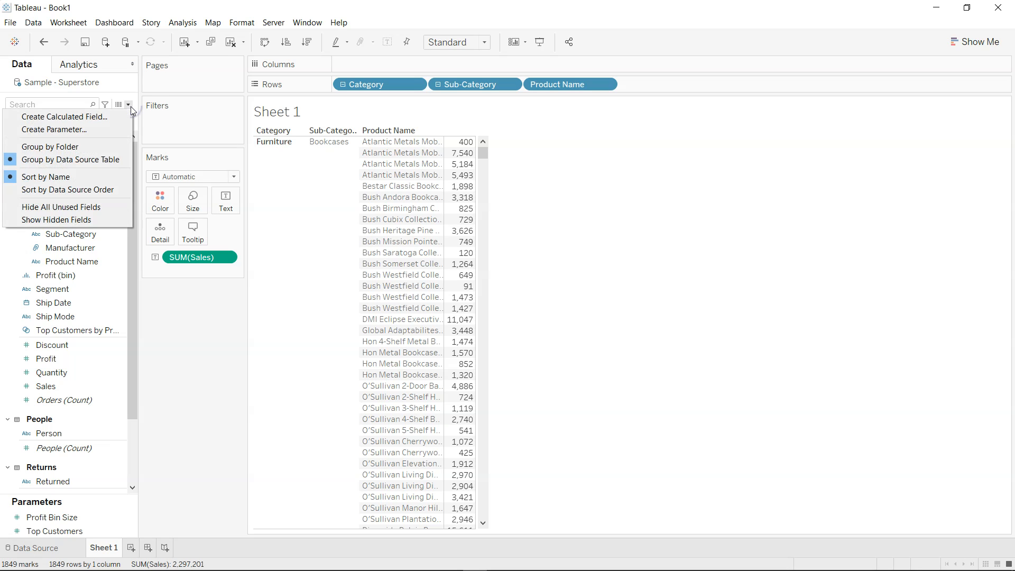
pyautogui.click(63, 117)
pyautogui.write('Bush')
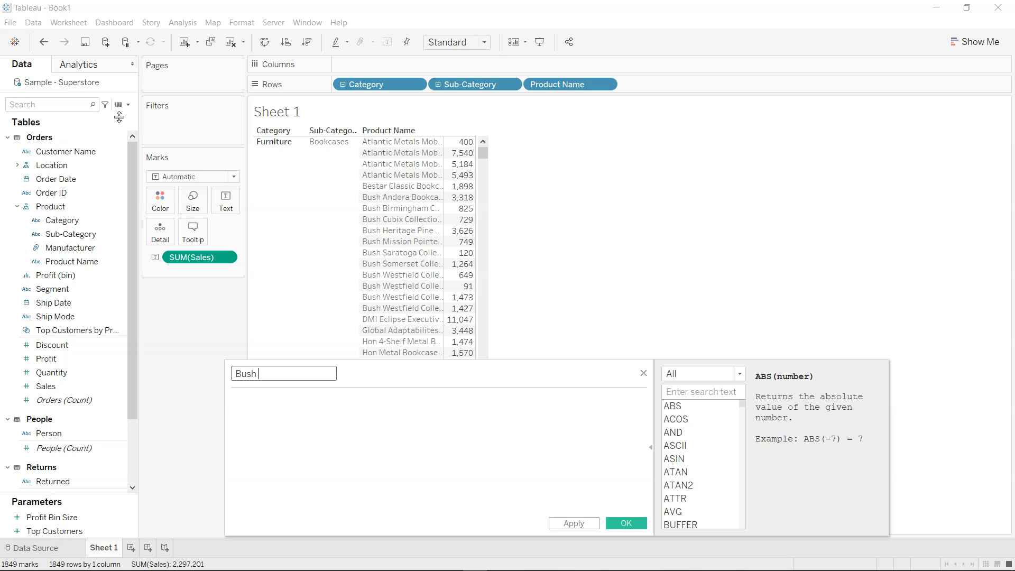
pyautogui.write('Product')
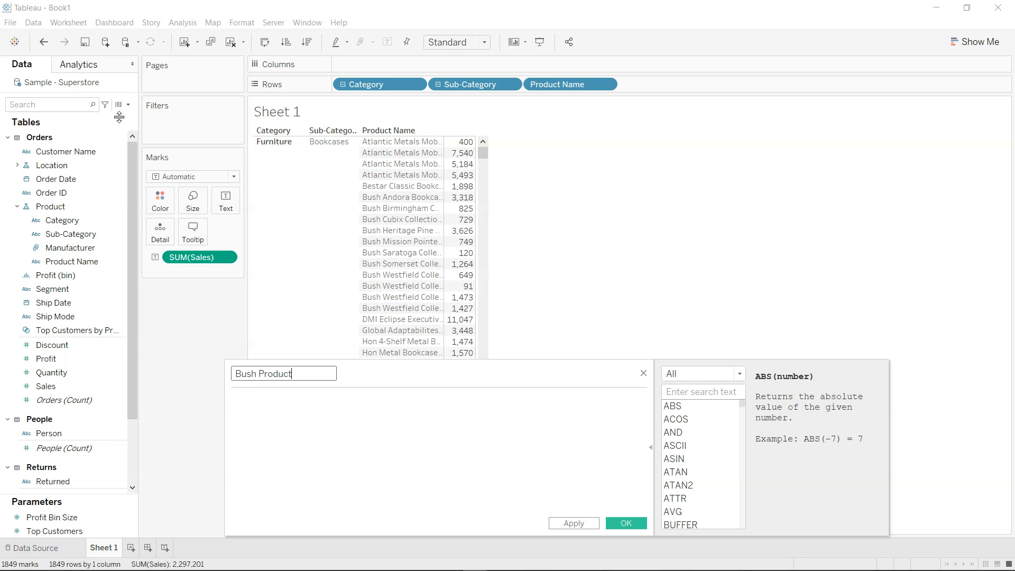
pyautogui.write('s')
pyautogui.click(439, 454)
pyautogui.write('CONTAINS(Produ)')
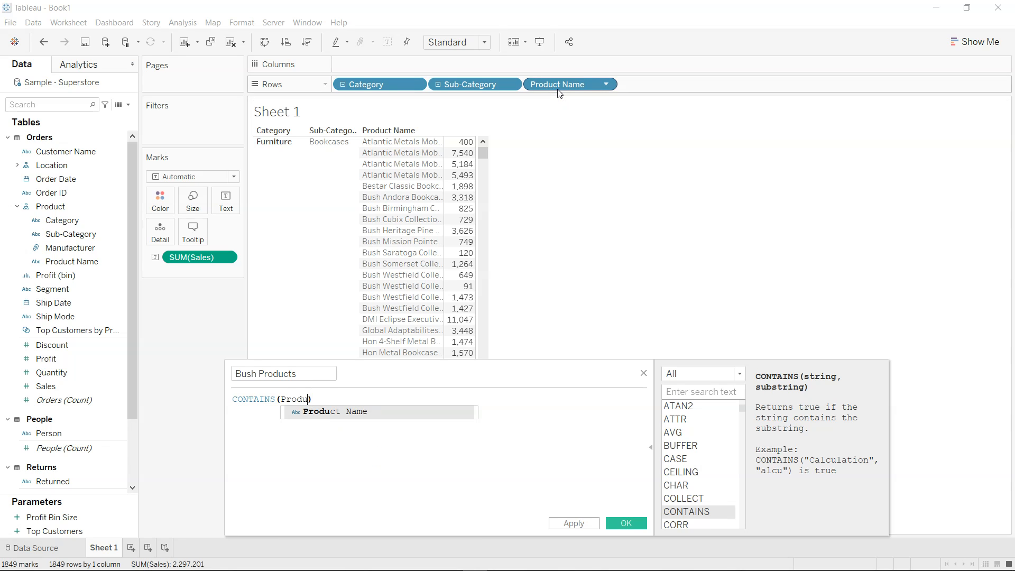
pyautogui.click(378, 411)
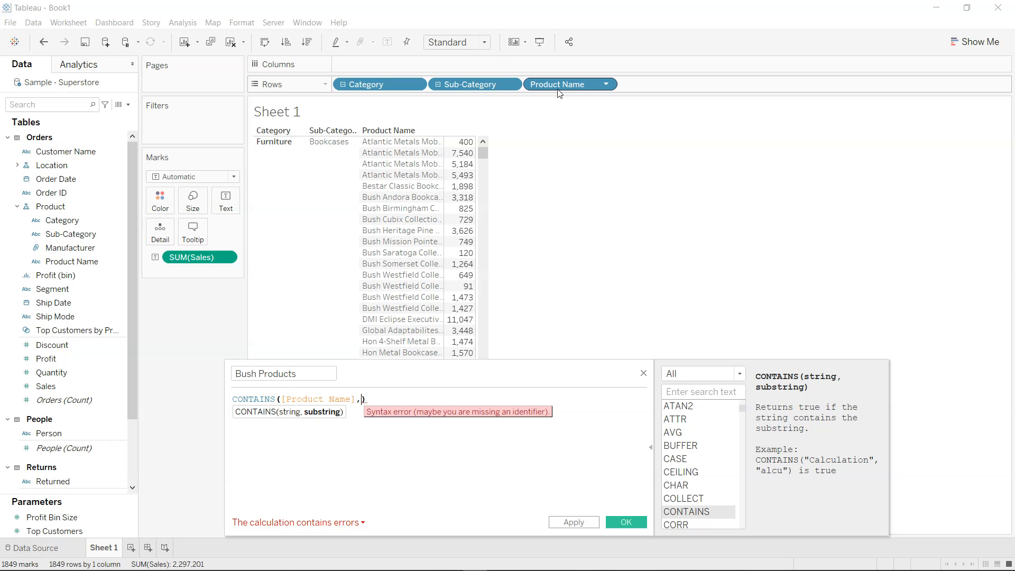
pyautogui.write('"Bush"')
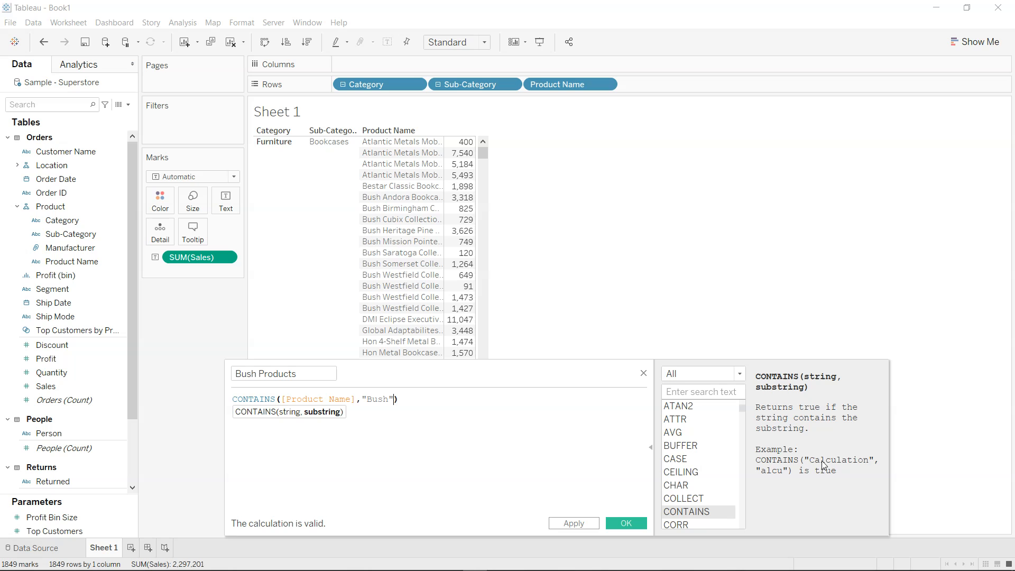
pyautogui.moveTo(819, 477)
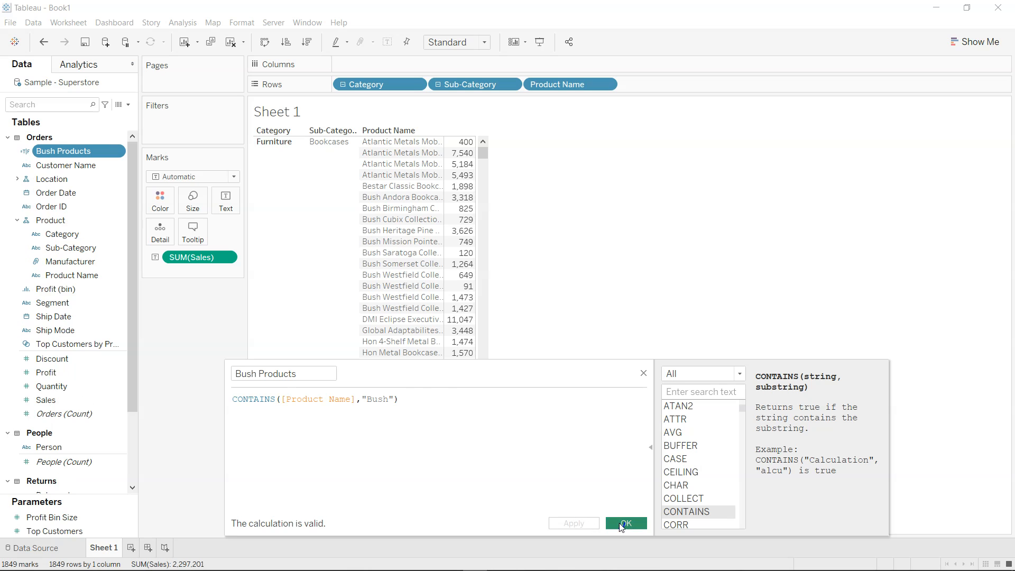
pyautogui.click(624, 524)
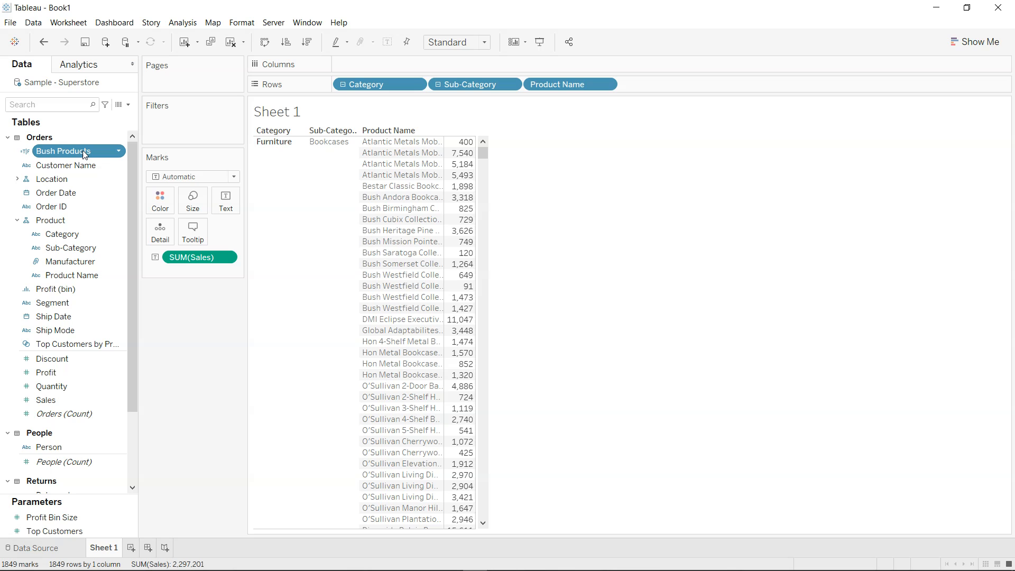
pyautogui.moveTo(28, 158)
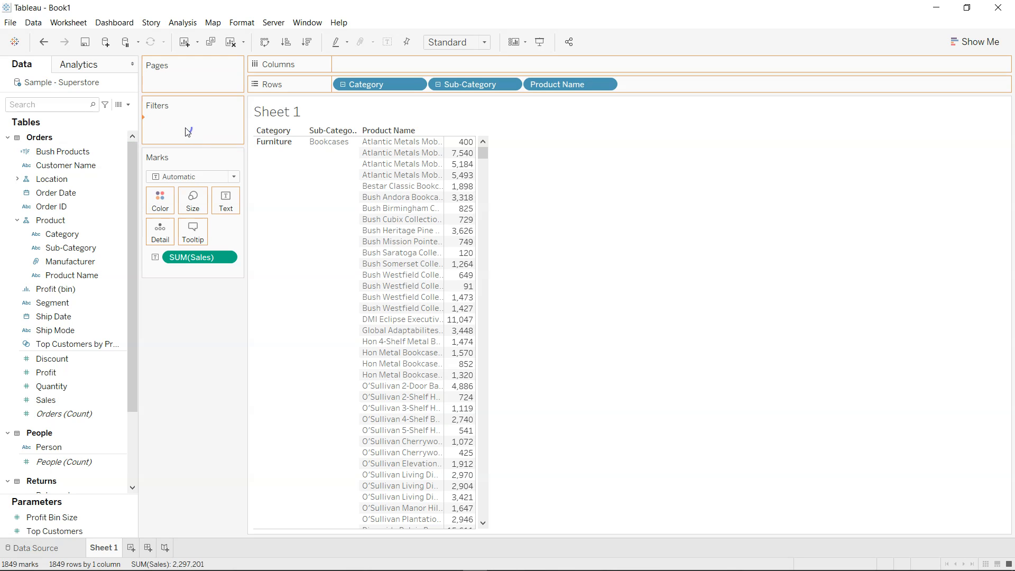
# Step: Filter the sheet to Bush Products = True, leaving only Bush bookcases and tables
pyautogui.doubleClick(62, 151)
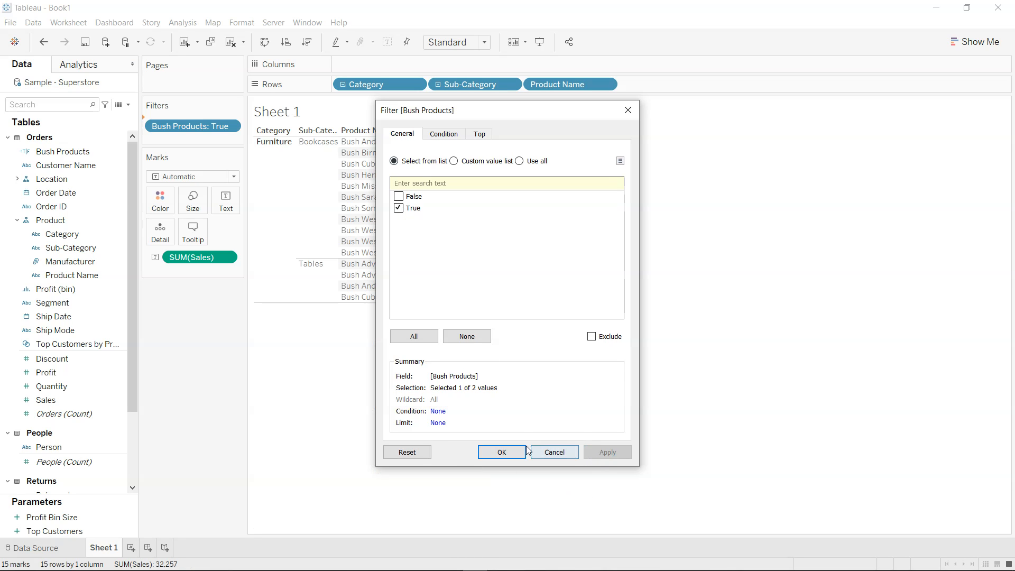
pyautogui.click(501, 452)
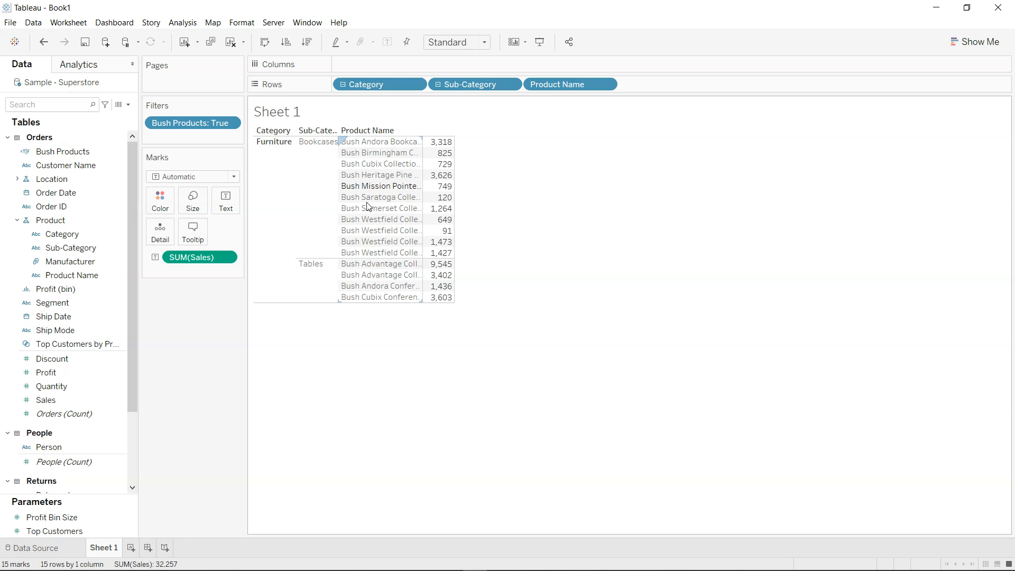
pyautogui.click(274, 141)
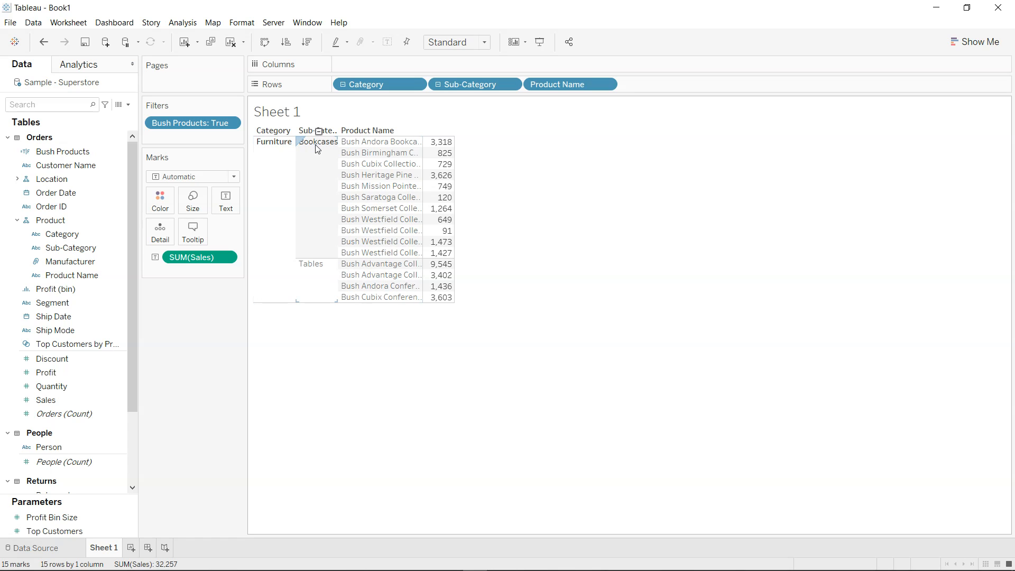
pyautogui.moveTo(317, 186)
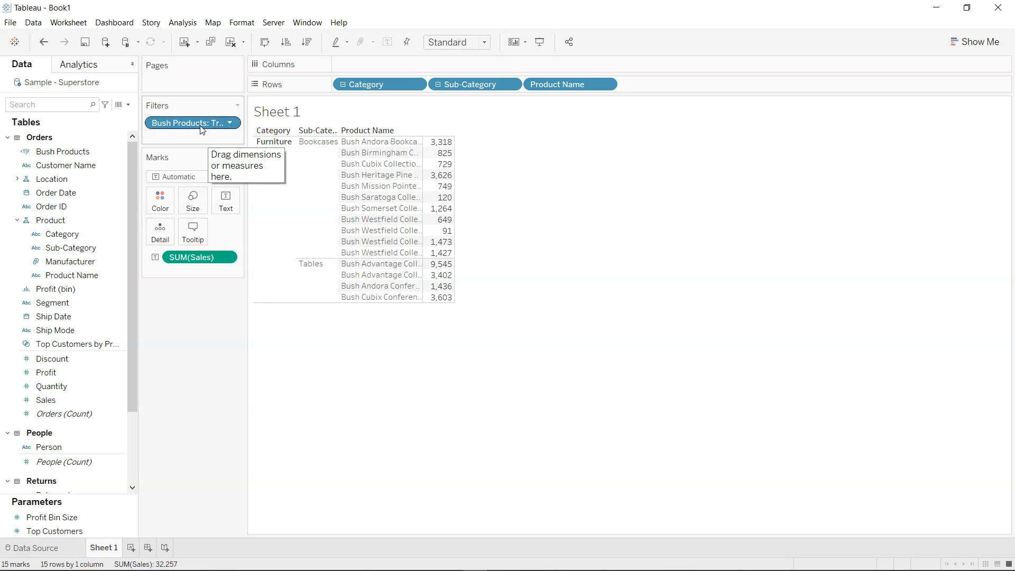
pyautogui.moveTo(222, 350)
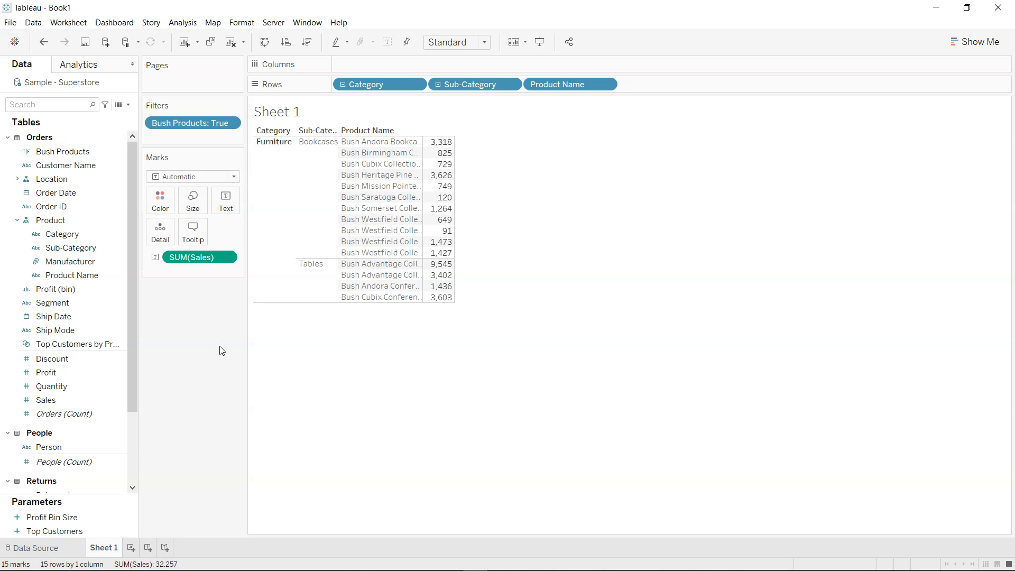